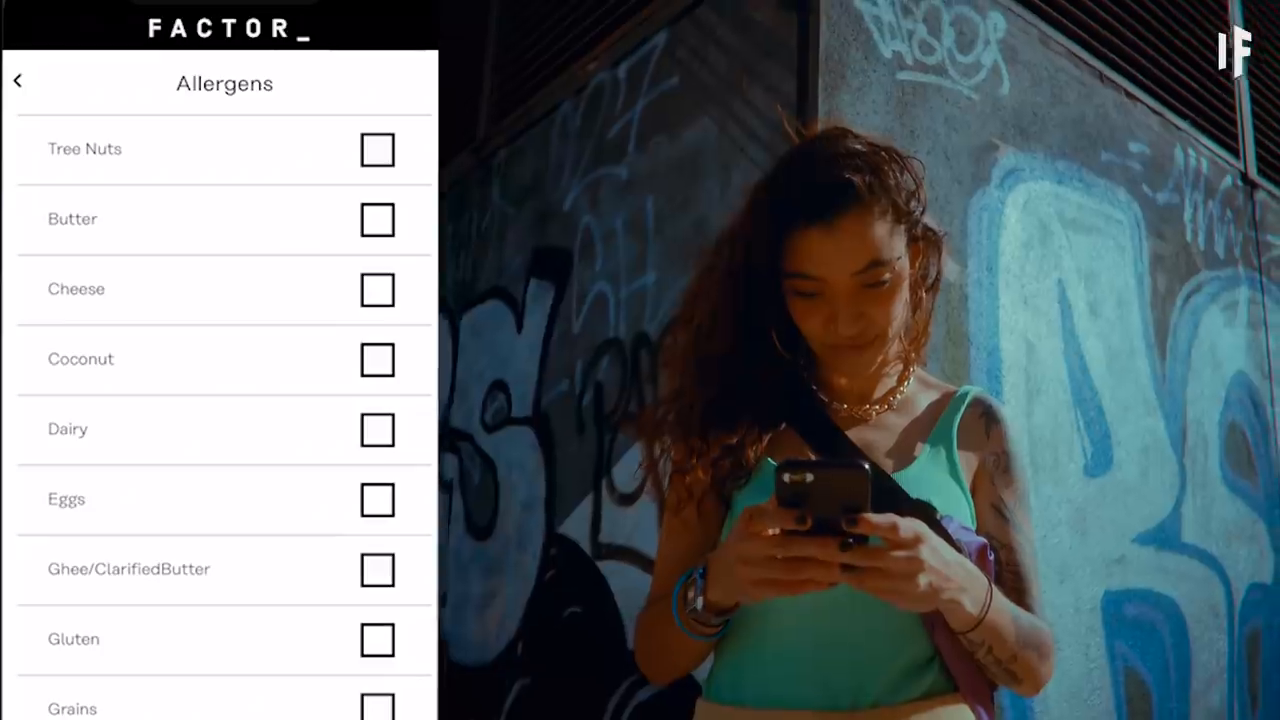
Tick the Tree Nuts and Coconut checkboxes, leaving other allergens unmarked
{"action": "left_click", "coordinate": [377, 360]}
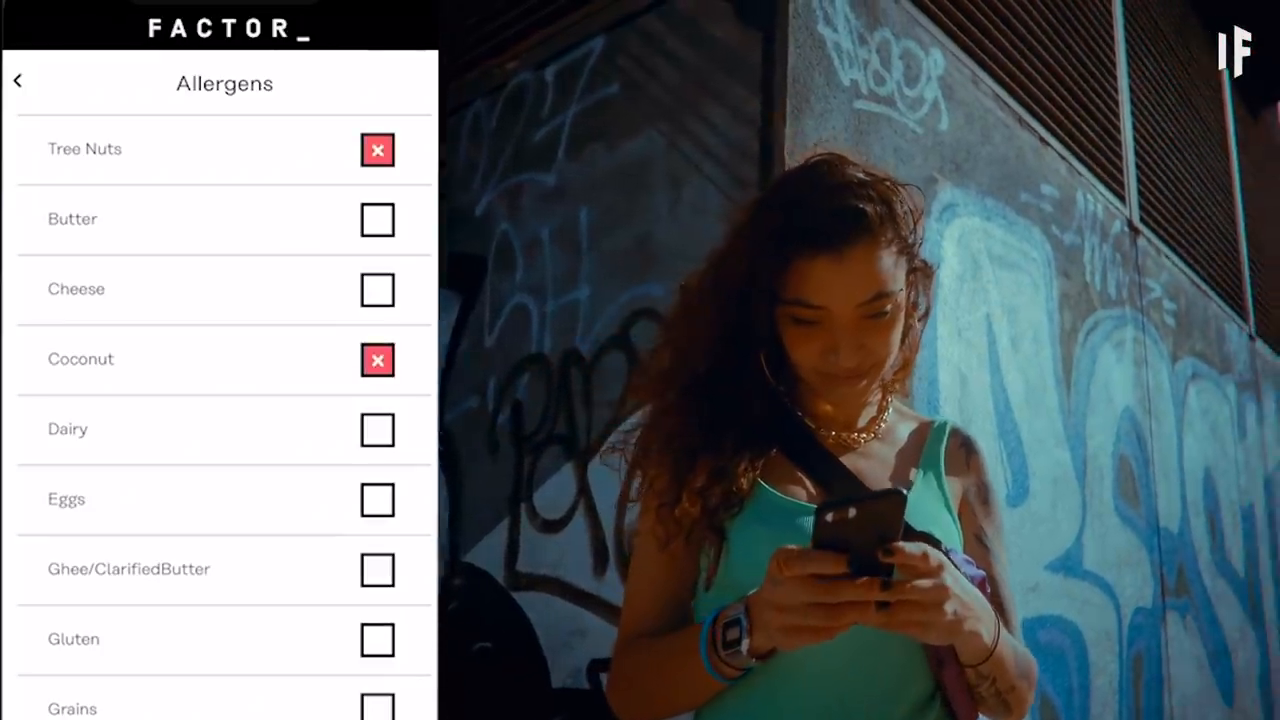